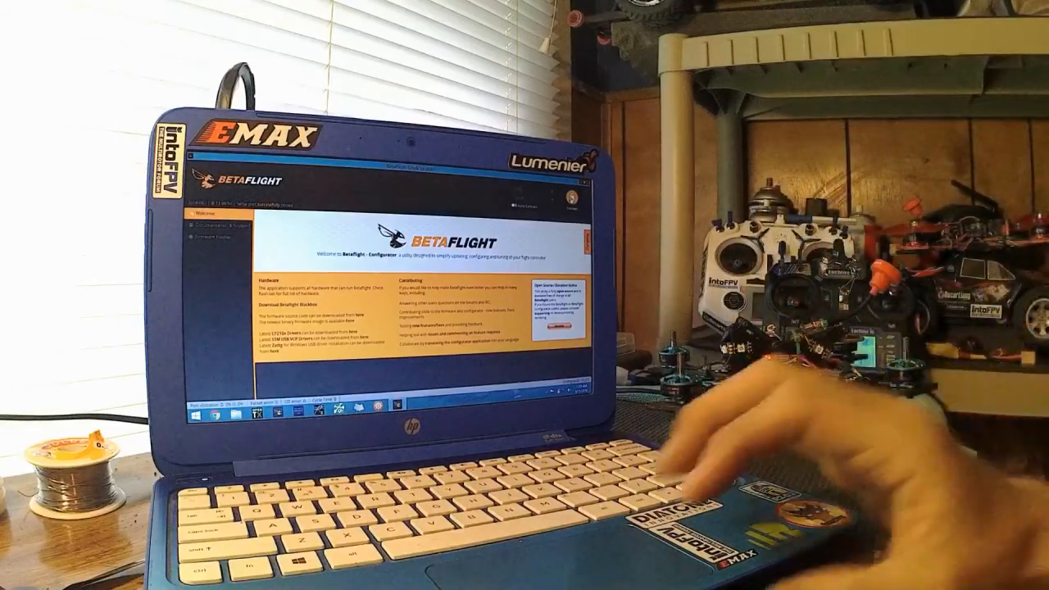
# Connect to the flight controller and load the Setup tab's live orientation view.
pyautogui.click(197, 216)
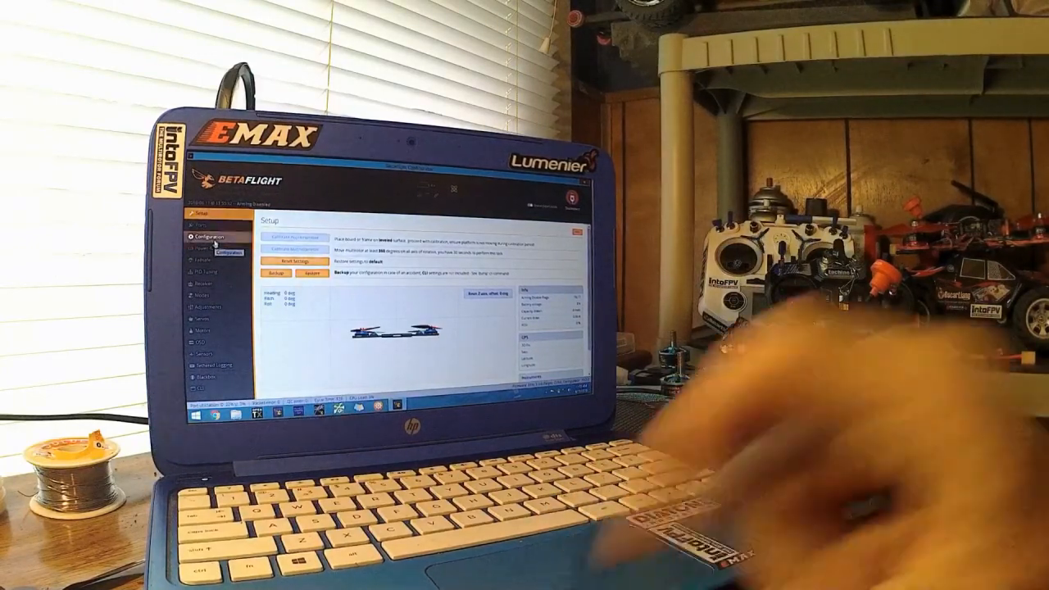
pyautogui.click(215, 238)
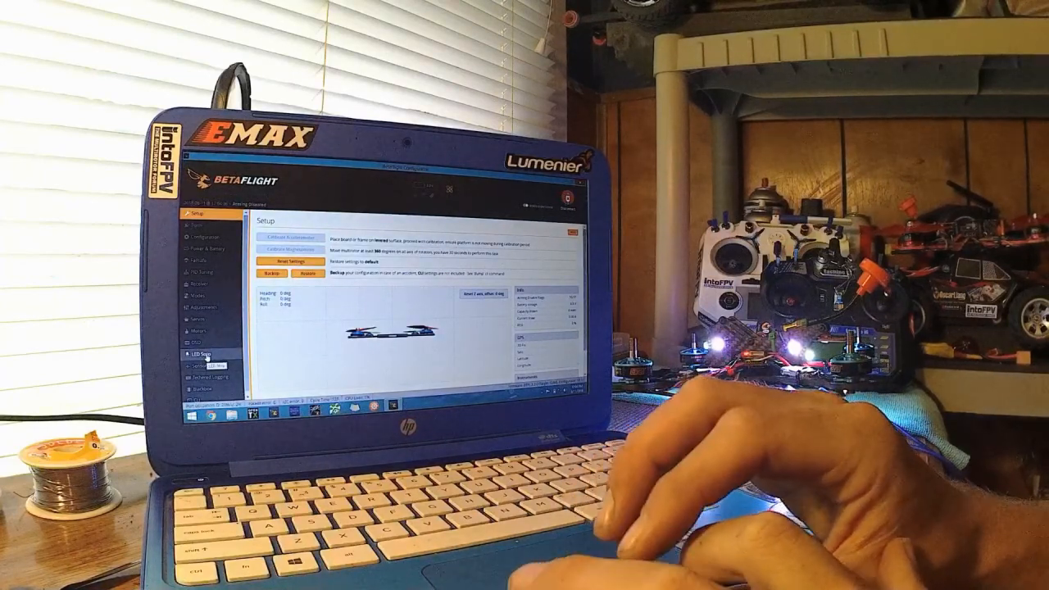
pyautogui.click(188, 356)
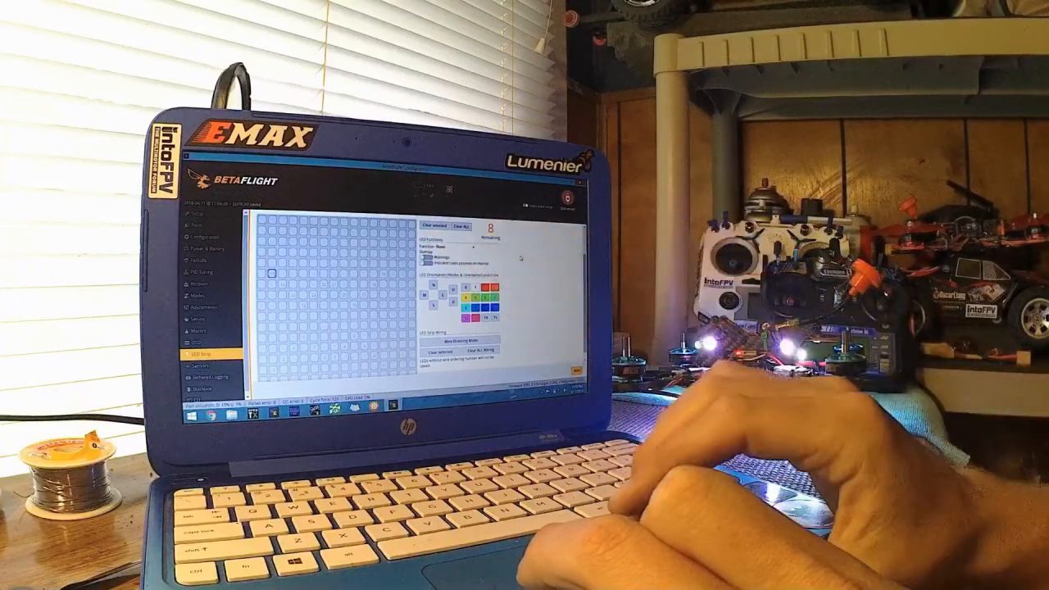
# Place the first front-arm LED on the LED strip grid.
pyautogui.click(449, 244)
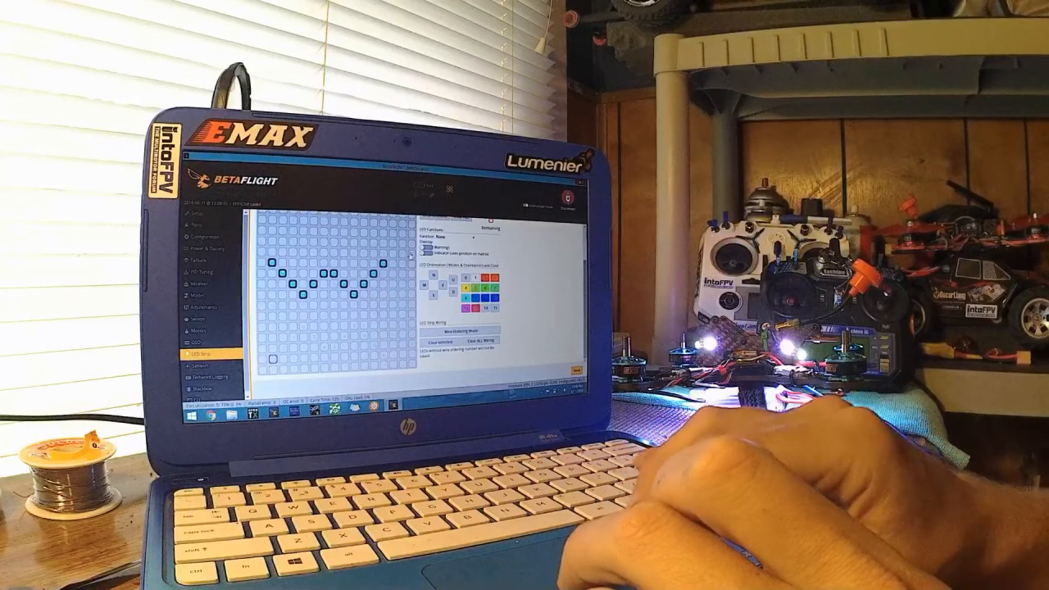
# Place the first LED on the rear-left arm of the grid.
pyautogui.click(453, 236)
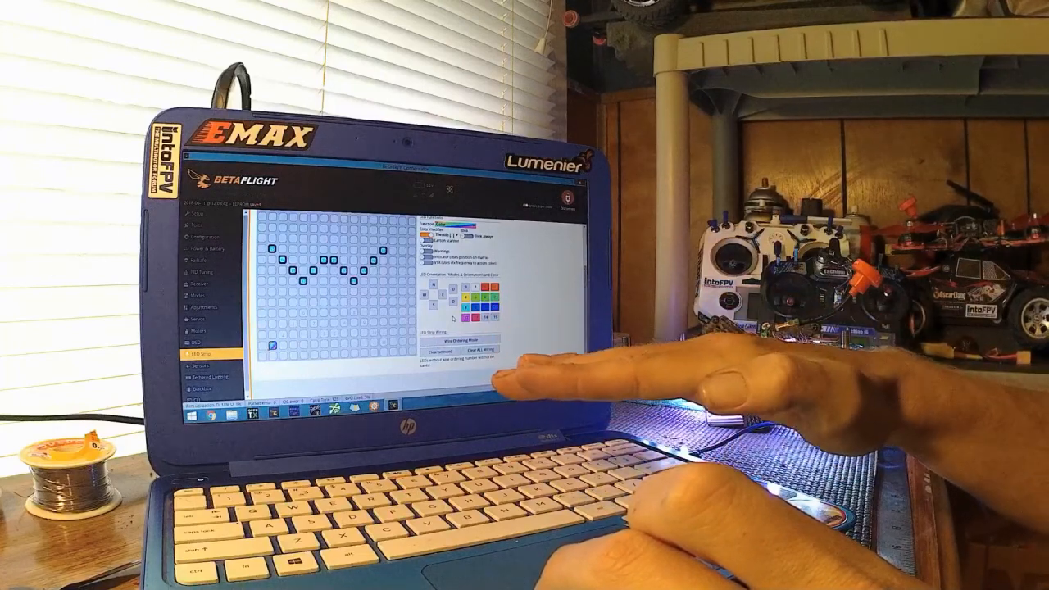
pyautogui.moveTo(508, 303)
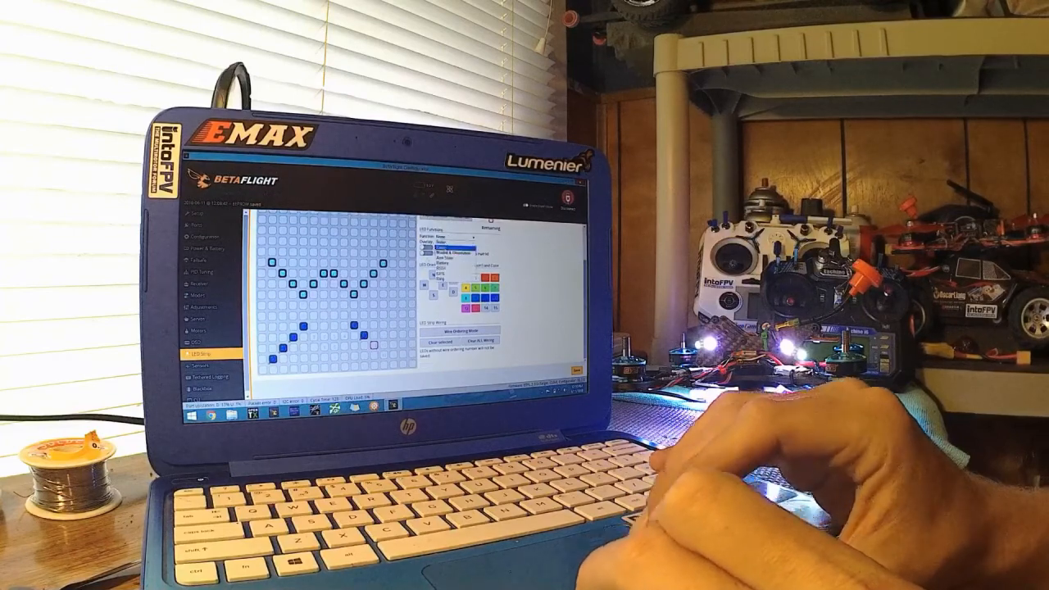
# Select the bottom-centre grid cell for a red tail light and open the Function list.
pyautogui.click(381, 356)
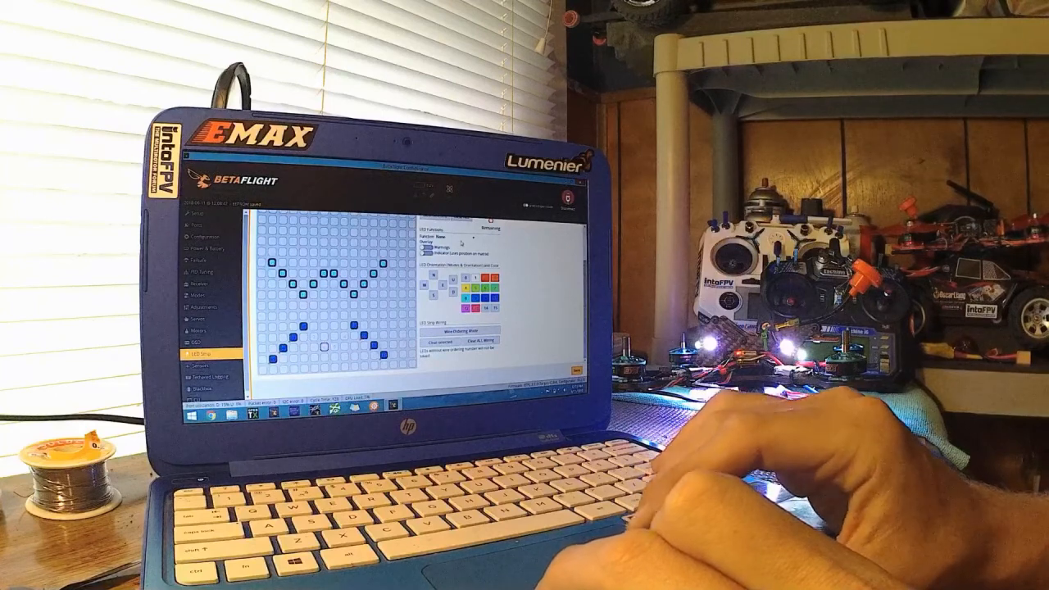
pyautogui.click(459, 240)
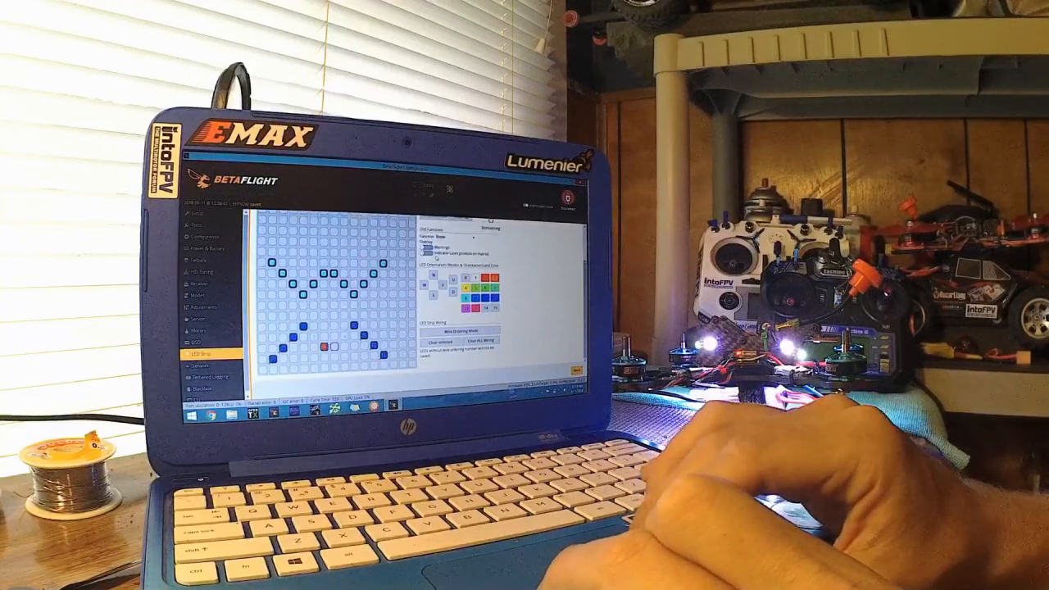
pyautogui.click(467, 242)
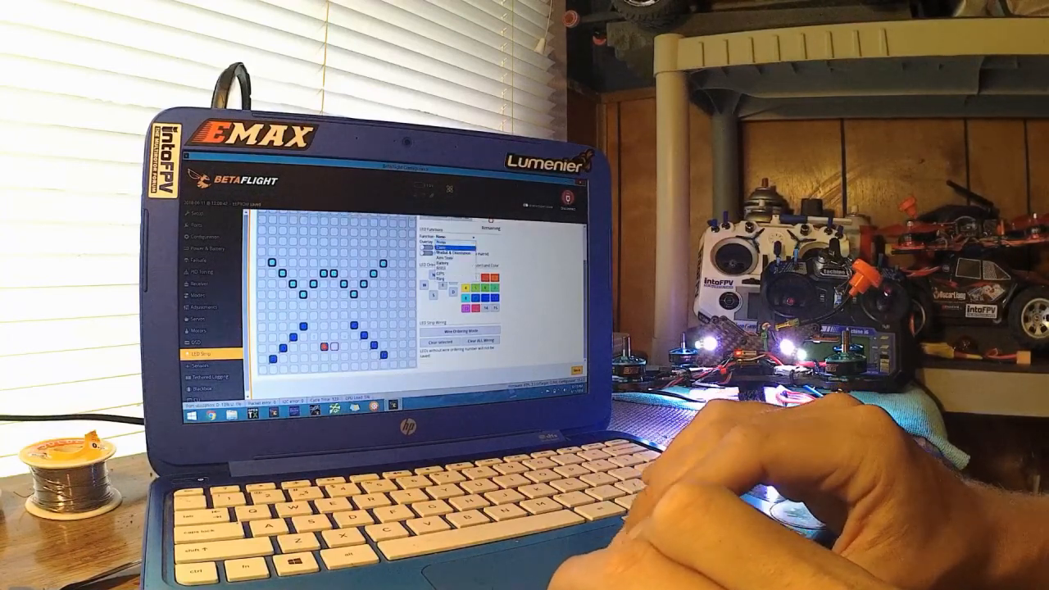